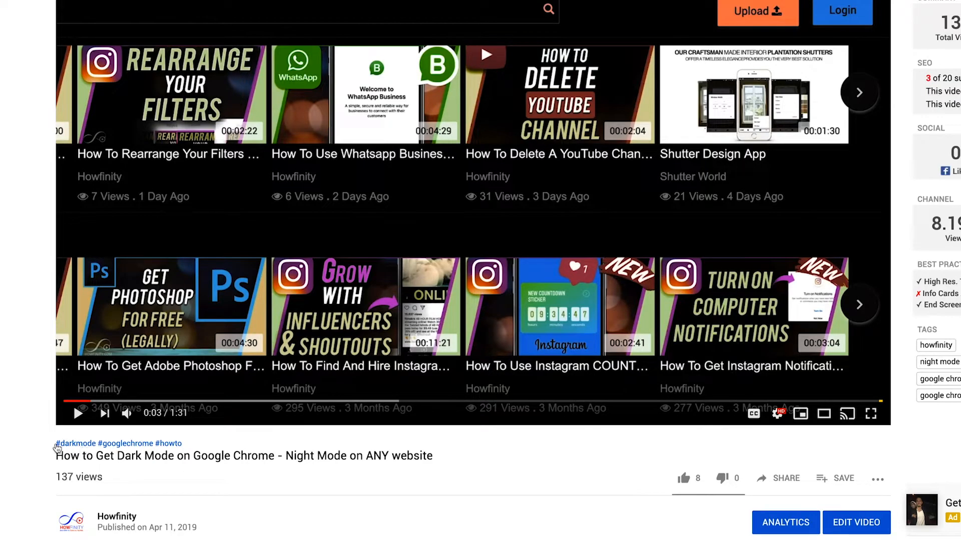
mouse_move(190, 442)
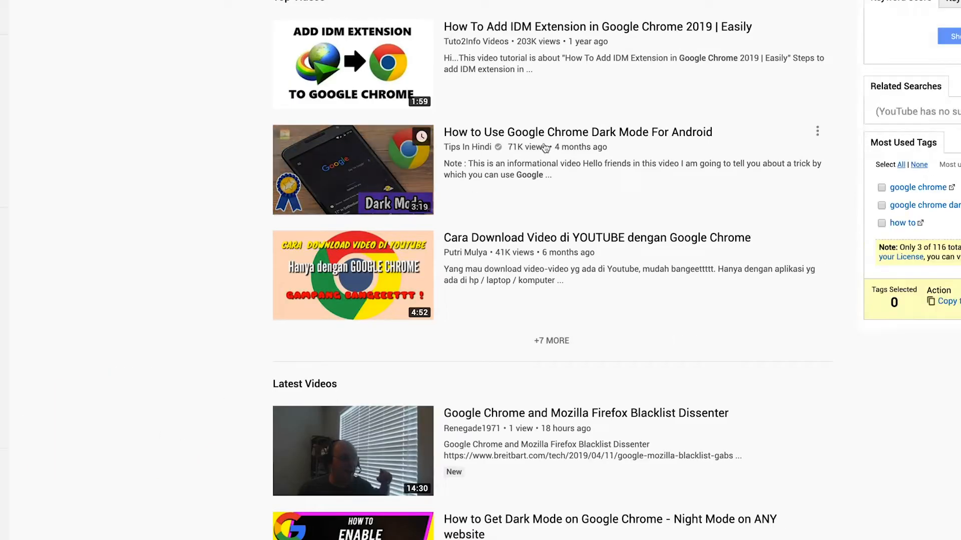
Open the Dark Mode on Google Chrome video's details in YouTube Studio via EDIT VIDEO
scroll("down", 3)
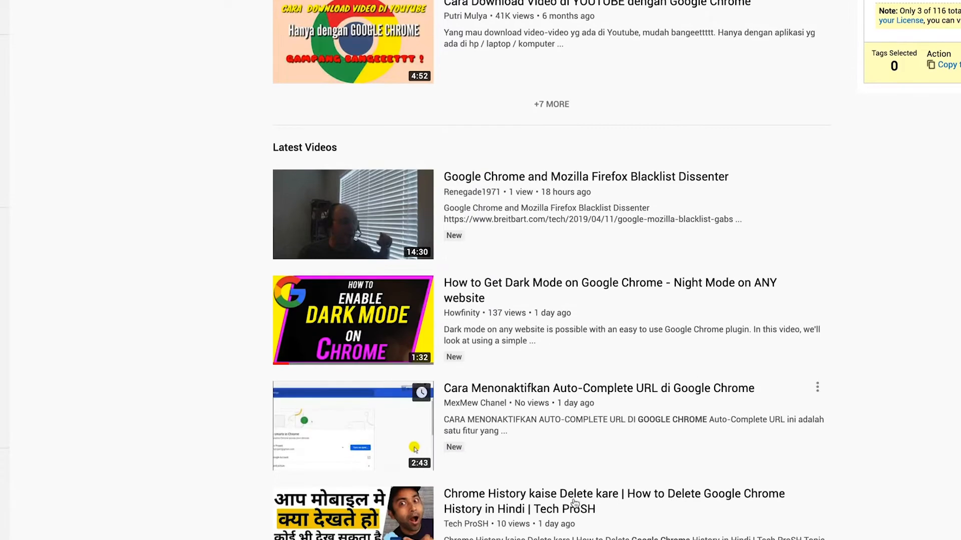
mouse_move(459, 350)
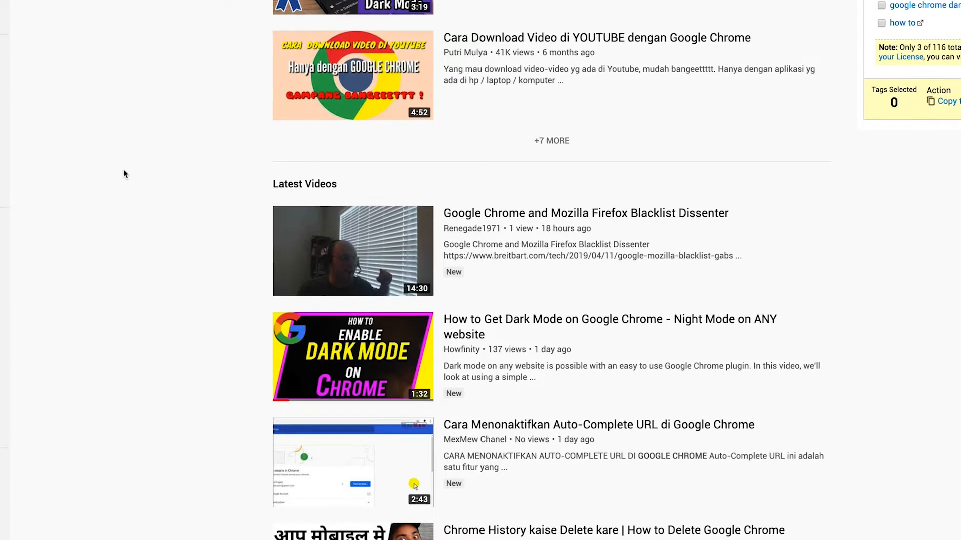
scroll("up", 3)
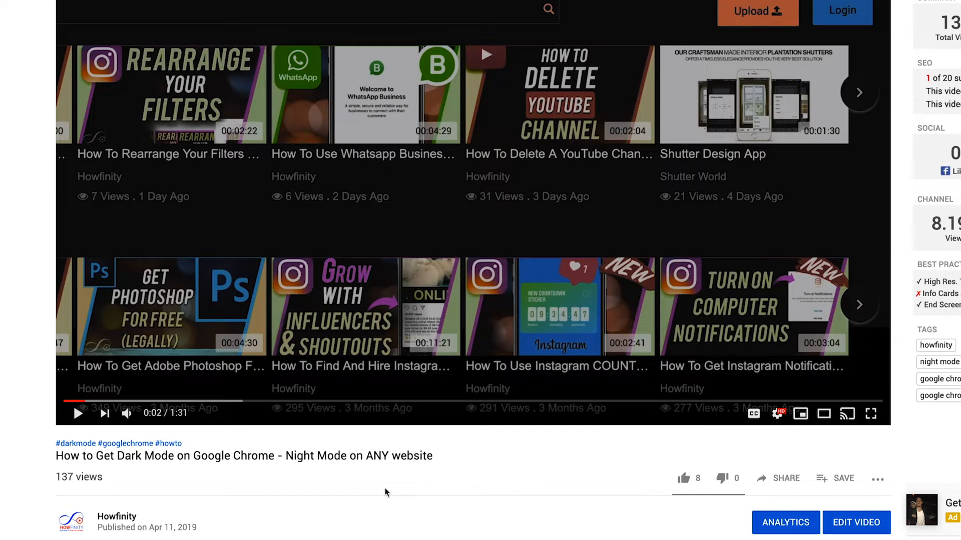
scroll("down", 3)
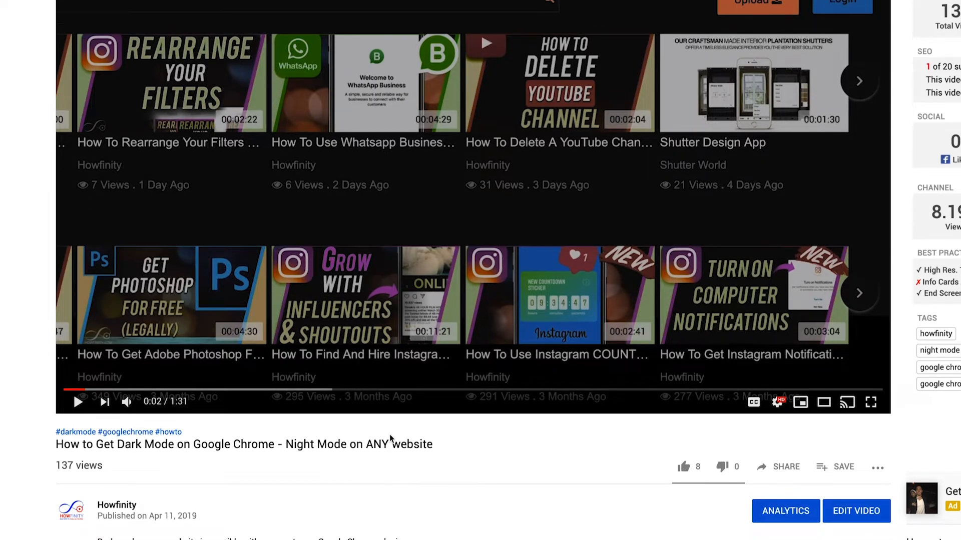
mouse_move(215, 497)
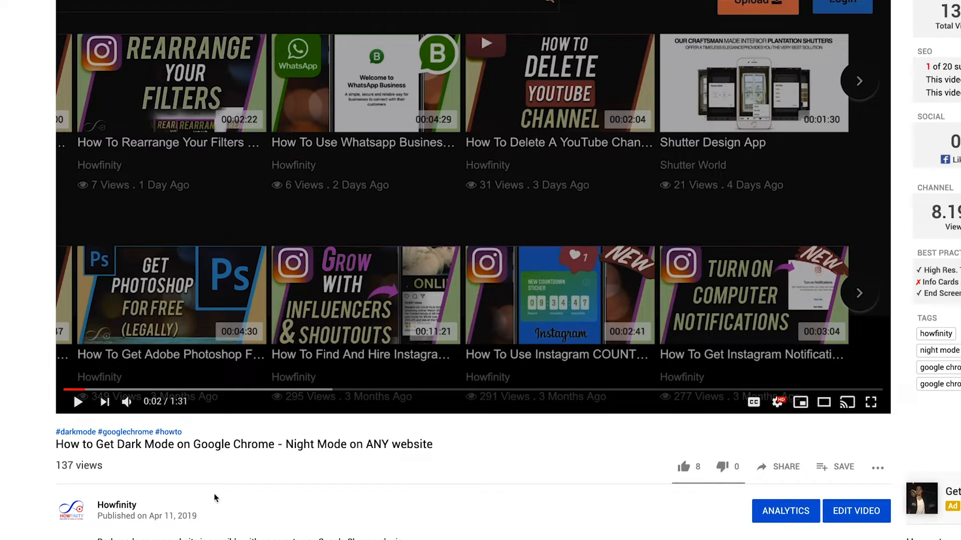
mouse_move(209, 467)
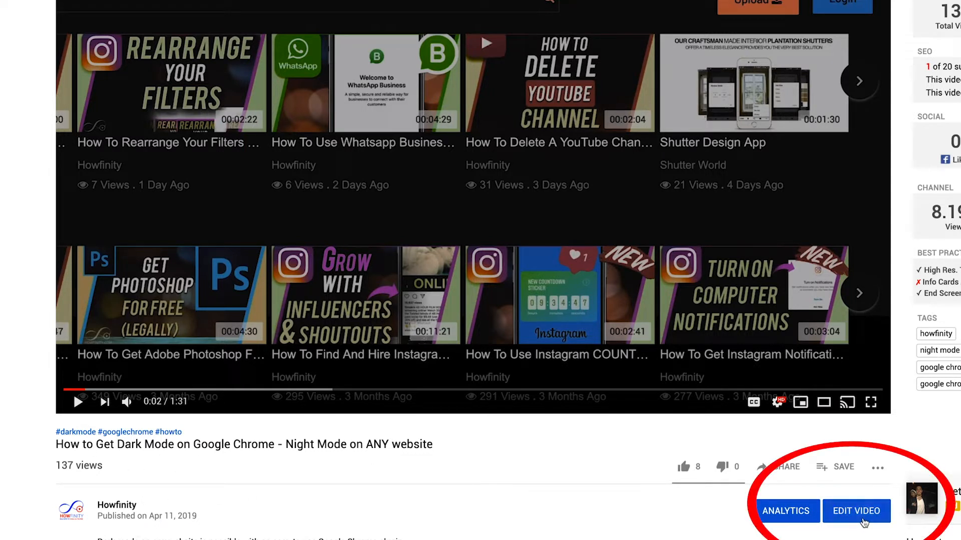
left_click(856, 510)
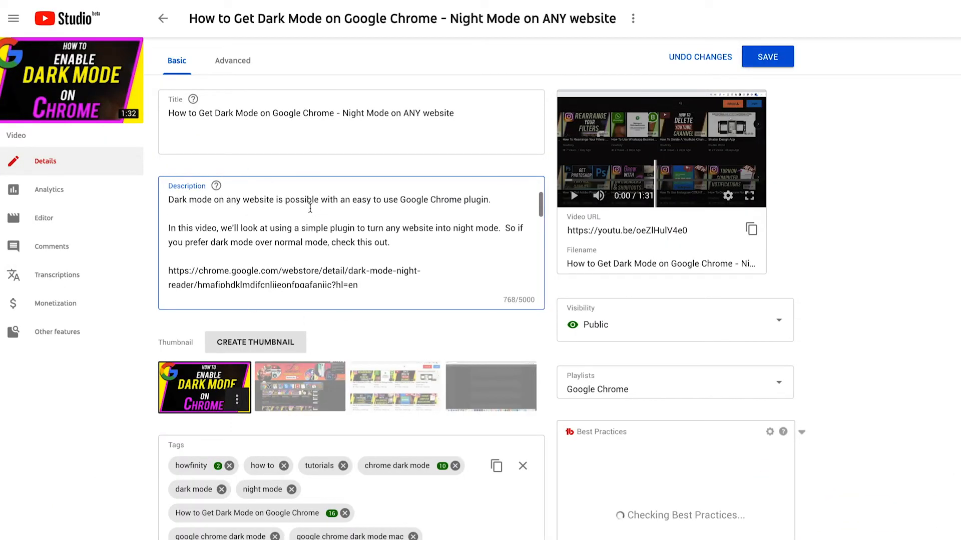
Scroll the description down to its closing how-to link
scroll("down", 3)
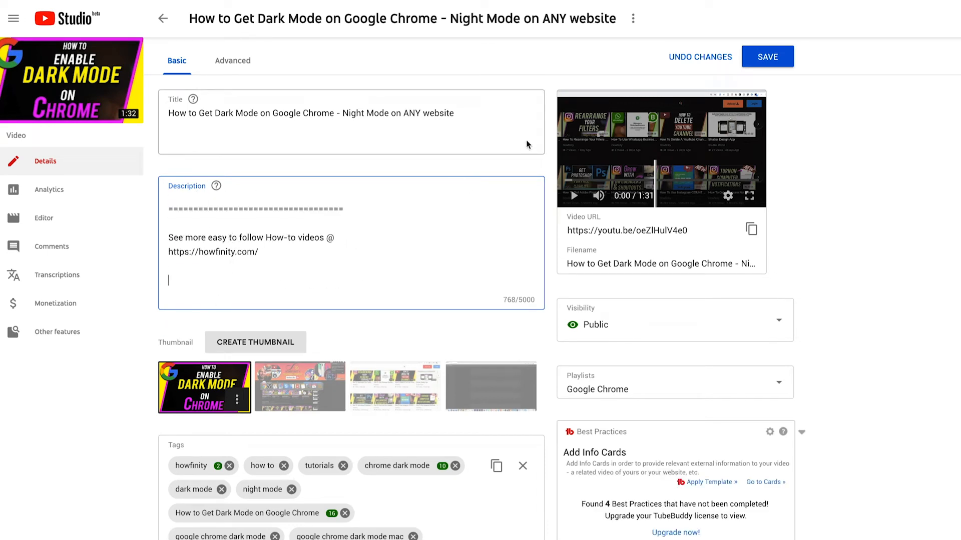
mouse_move(190, 121)
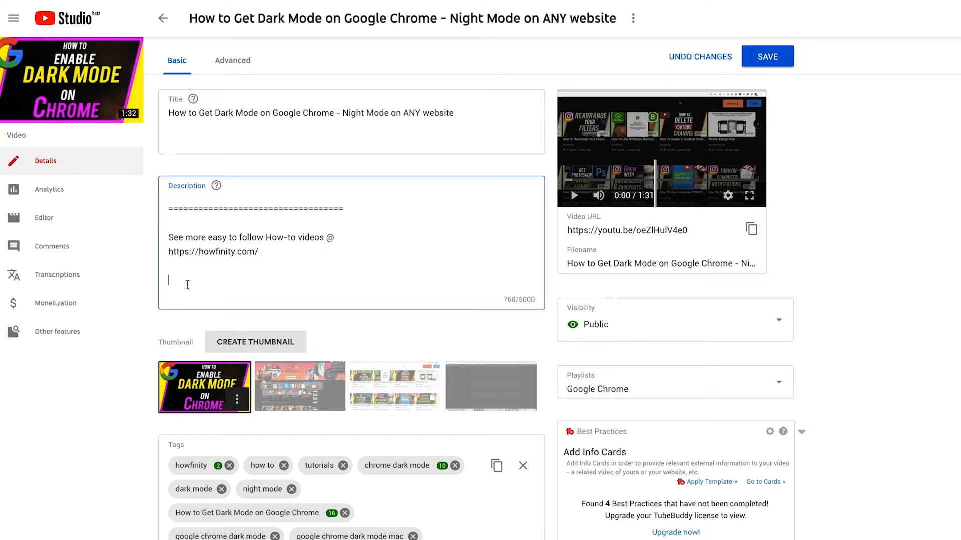
Append '#howto #darkmode #googlechrome' to the description and save
type("#ho")
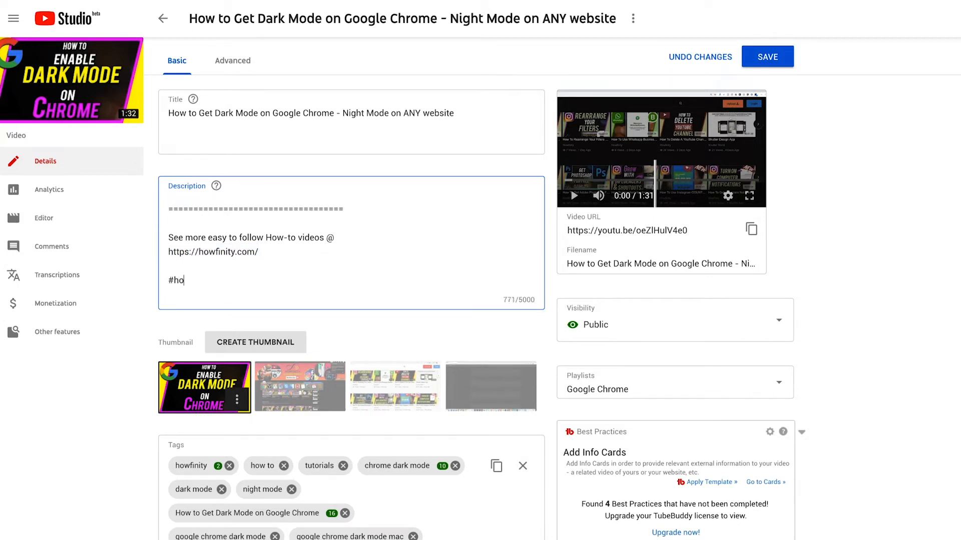
type("wto")
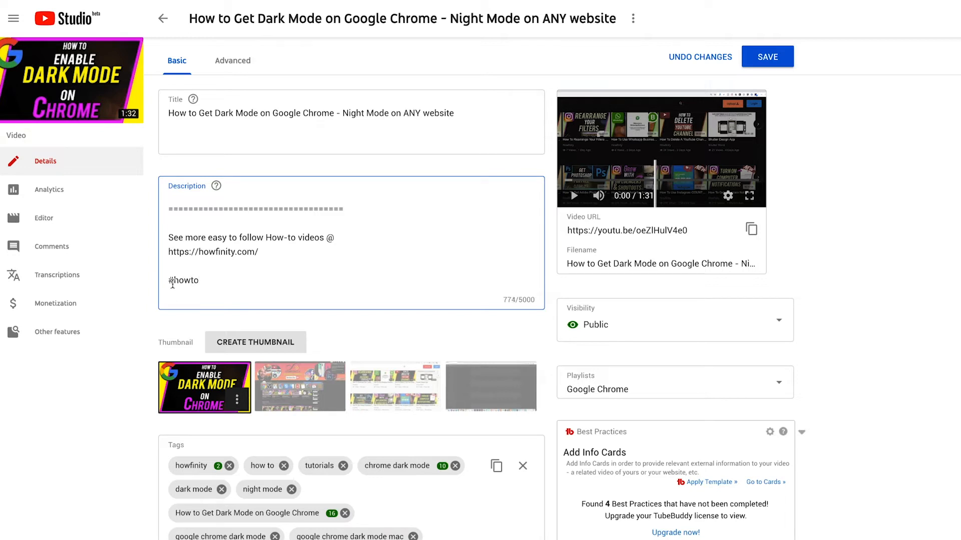
type("#")
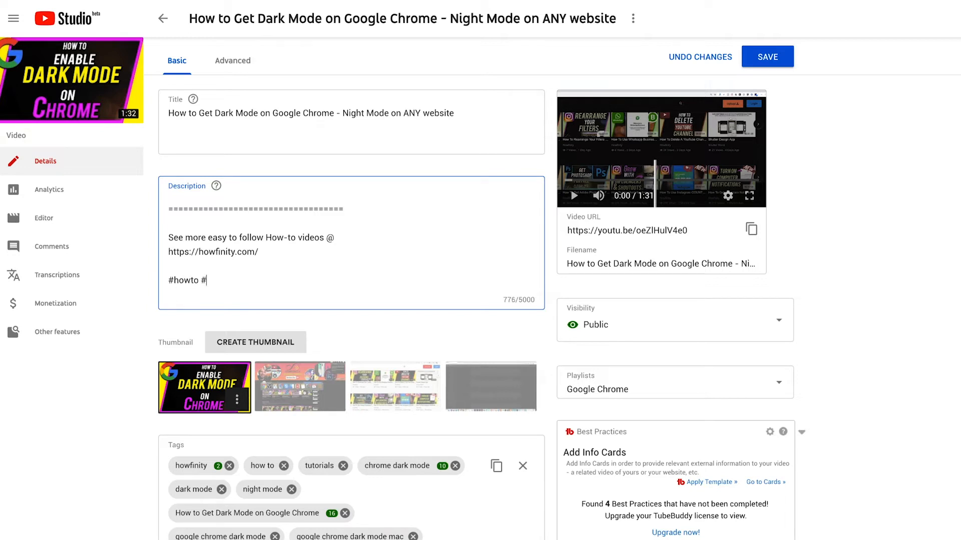
type("darkmode #googlechrome")
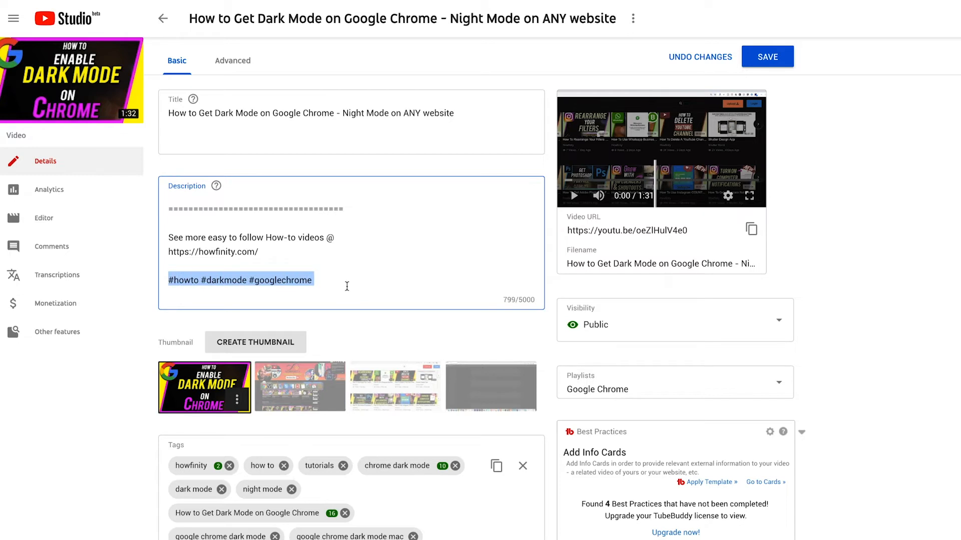
mouse_move(234, 279)
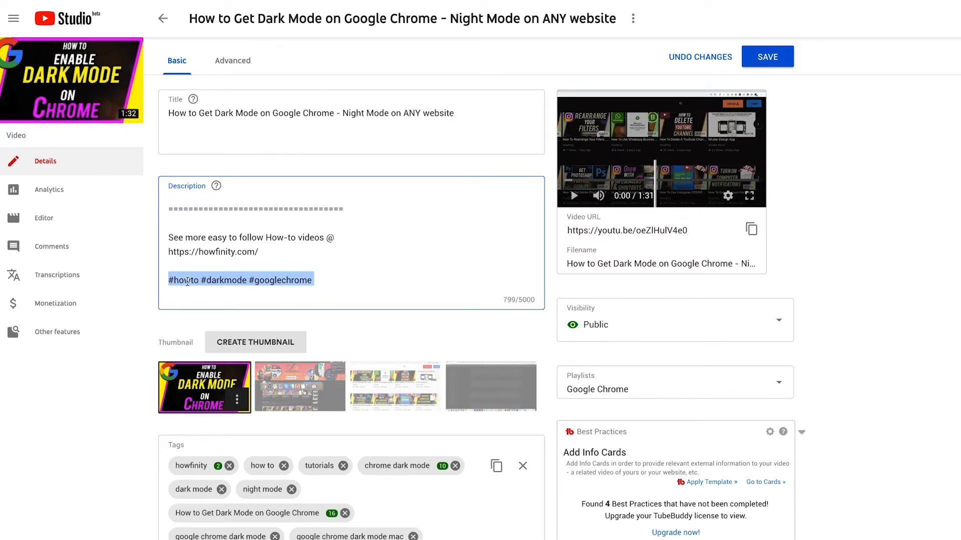
mouse_move(349, 304)
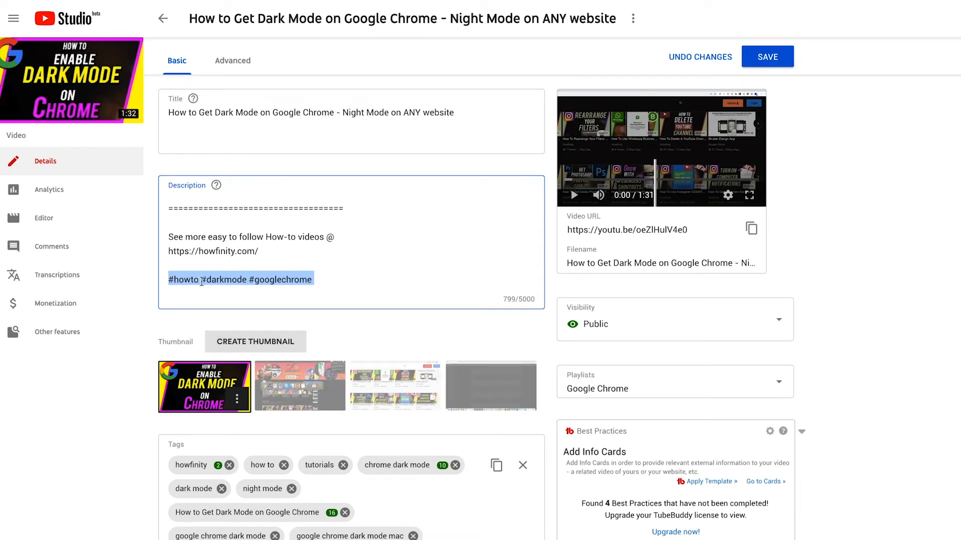
mouse_move(216, 292)
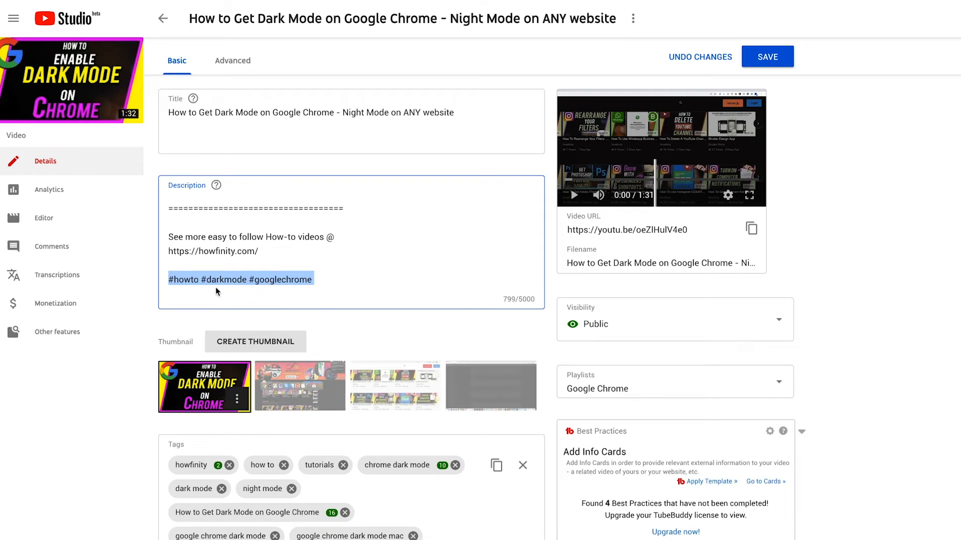
left_click(319, 279)
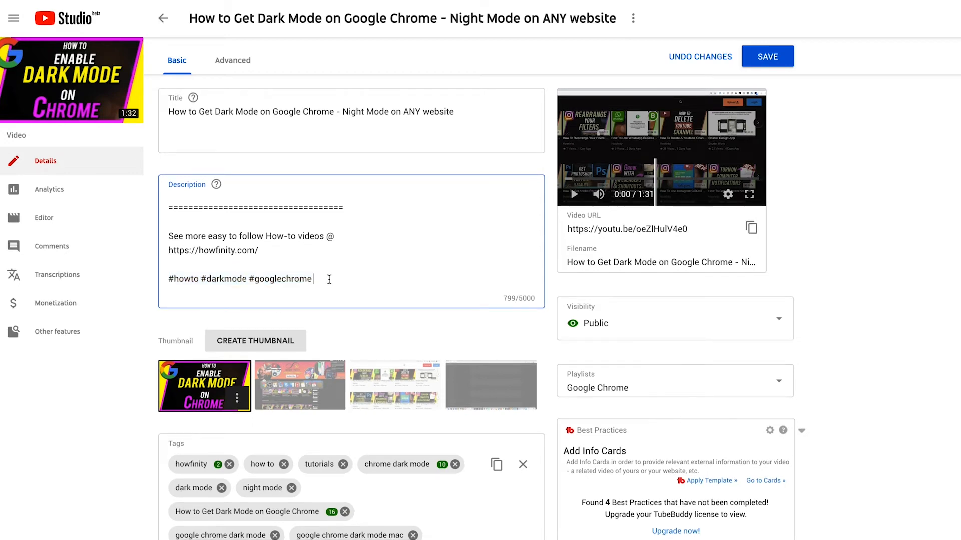
left_click(766, 56)
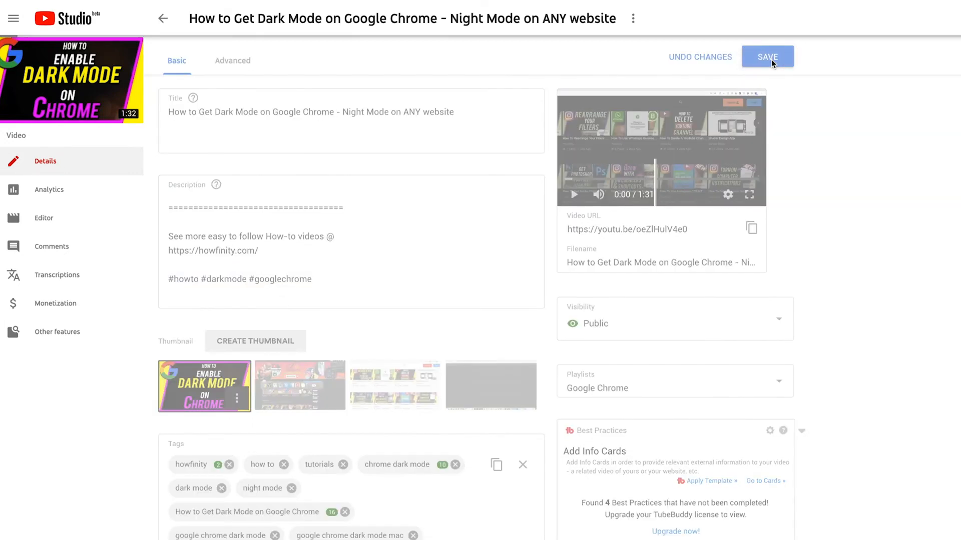
Bring up the #howto hashtag search results with Top and Latest Videos
left_click(766, 57)
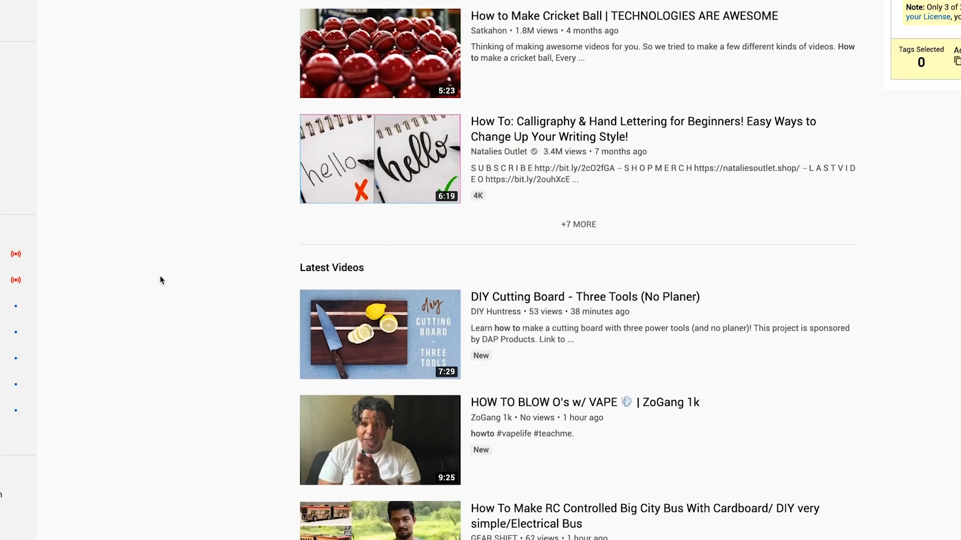
scroll("up", 3)
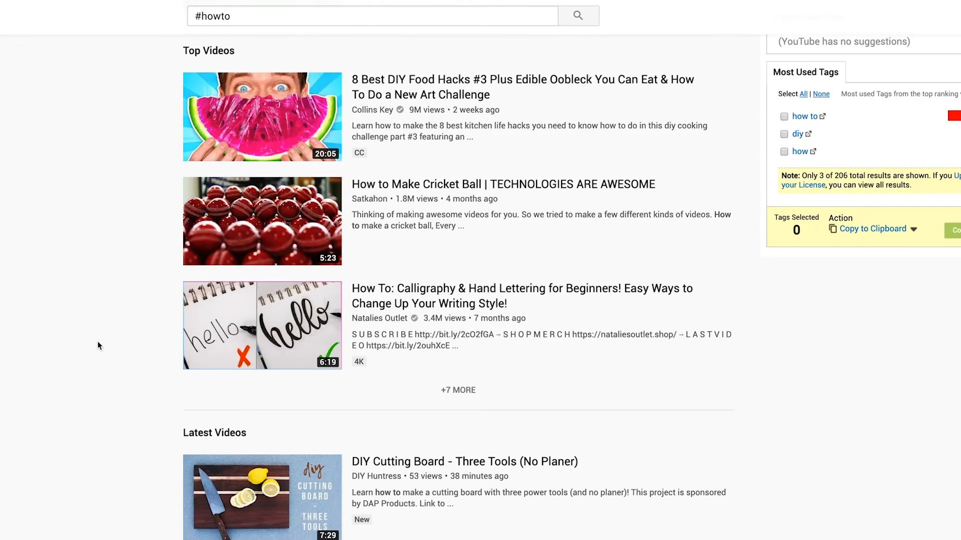